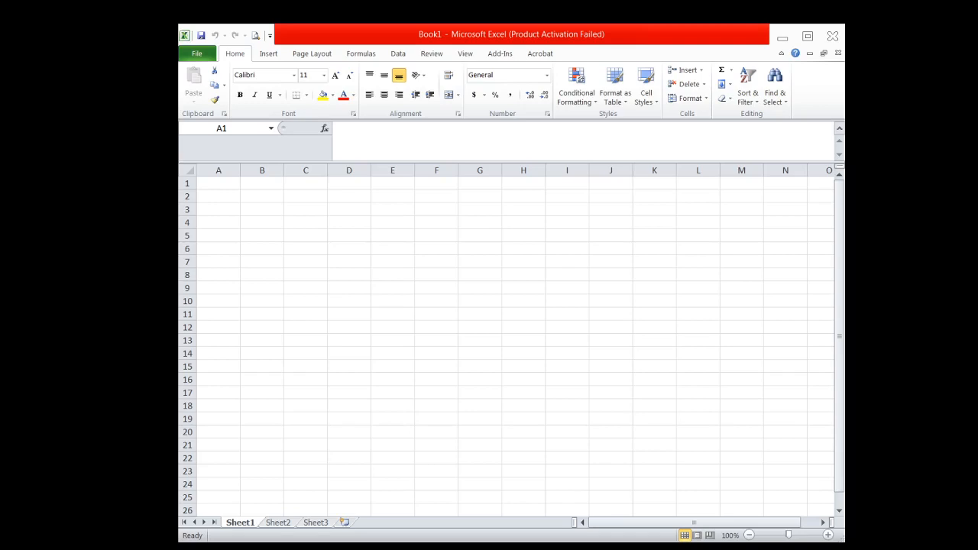
Step: Select cell A1, then go to the Add-Ins page of Excel Options under File
{"action": "left_click", "coordinate": [218, 182]}
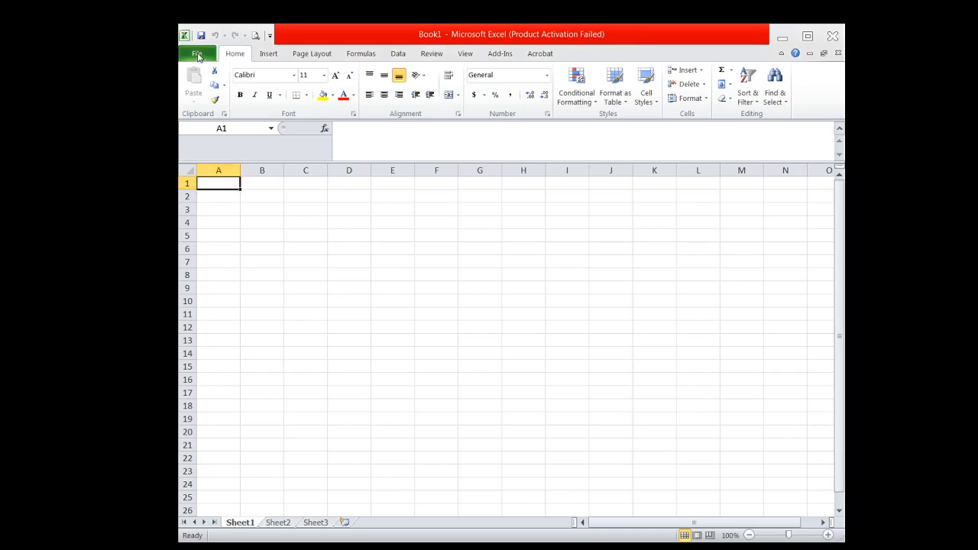
{"action": "left_click", "coordinate": [197, 53]}
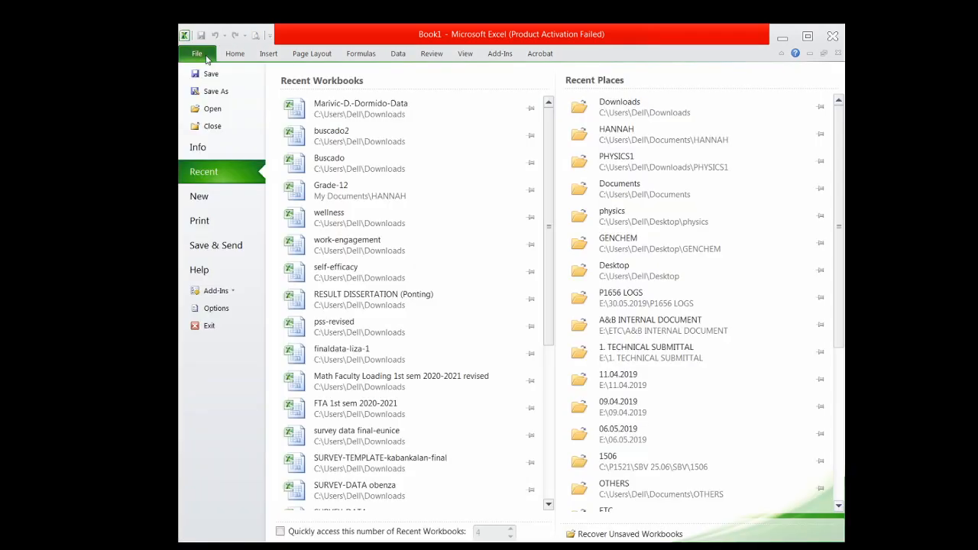
{"action": "left_click", "coordinate": [197, 53]}
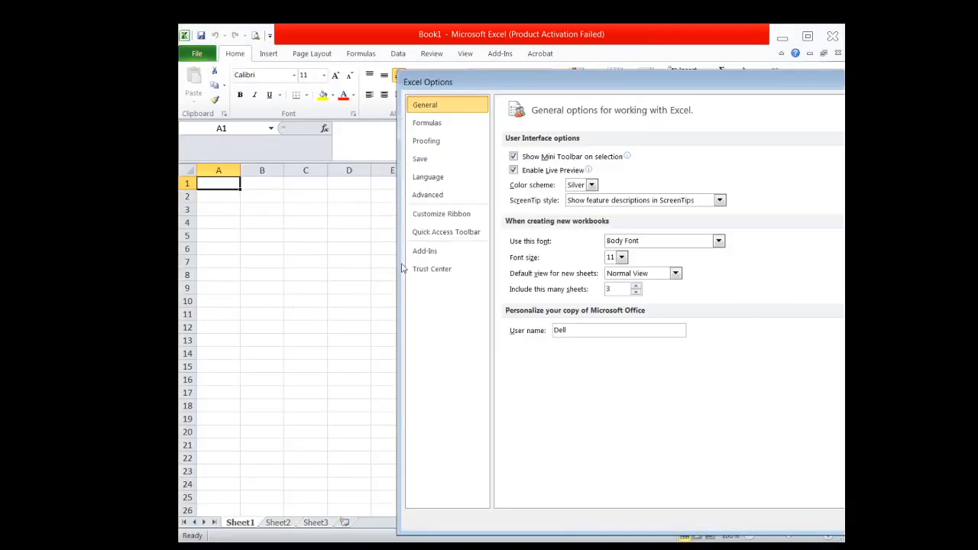
{"action": "left_click", "coordinate": [424, 251]}
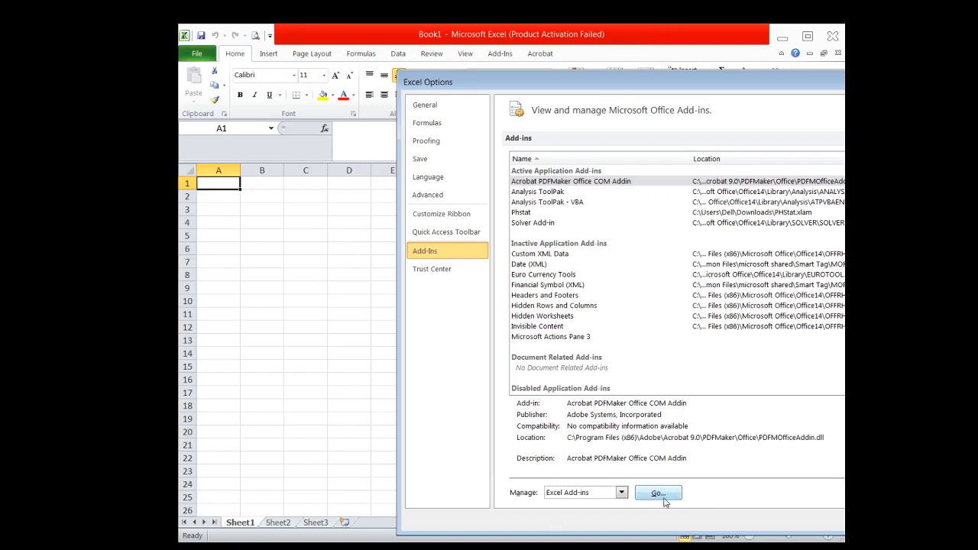
Step: Uncheck both Analysis ToolPak add-ins, keeping PHStat and Solver ticked, and confirm
{"action": "left_click", "coordinate": [657, 493]}
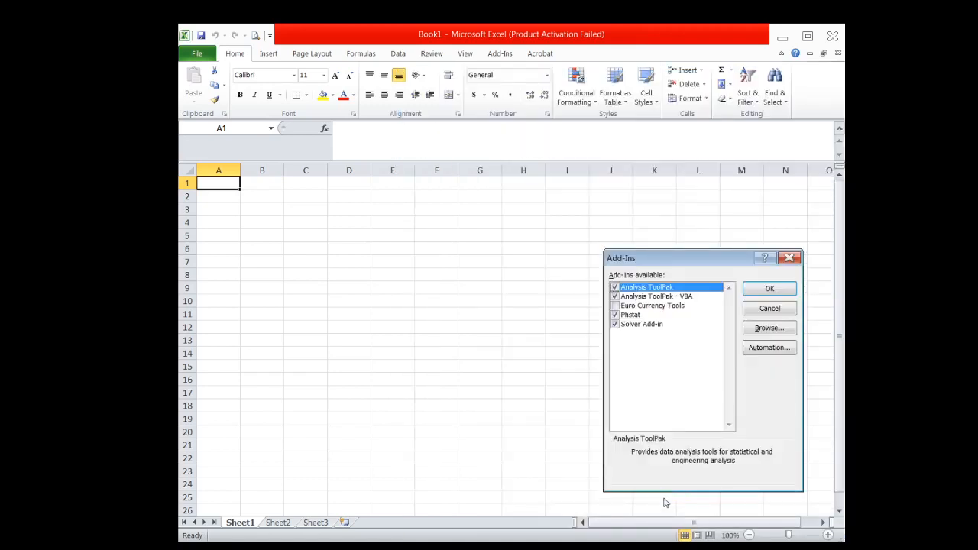
{"action": "mouse_move", "coordinate": [682, 346]}
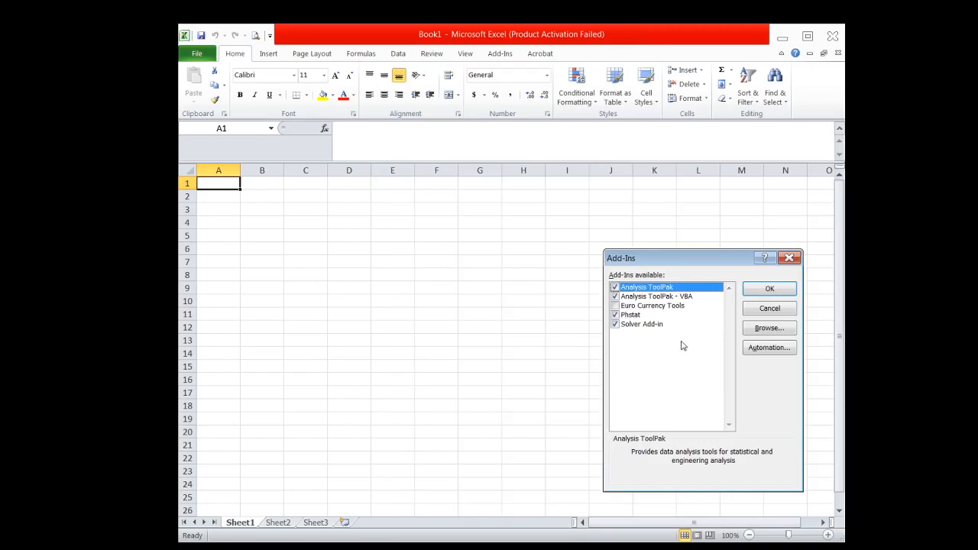
{"action": "mouse_move", "coordinate": [649, 332]}
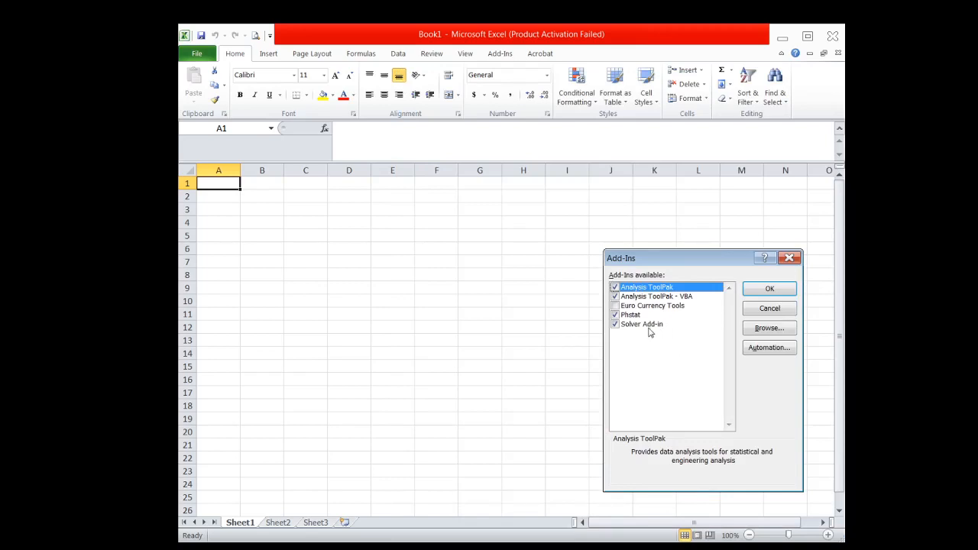
{"action": "mouse_move", "coordinate": [646, 334]}
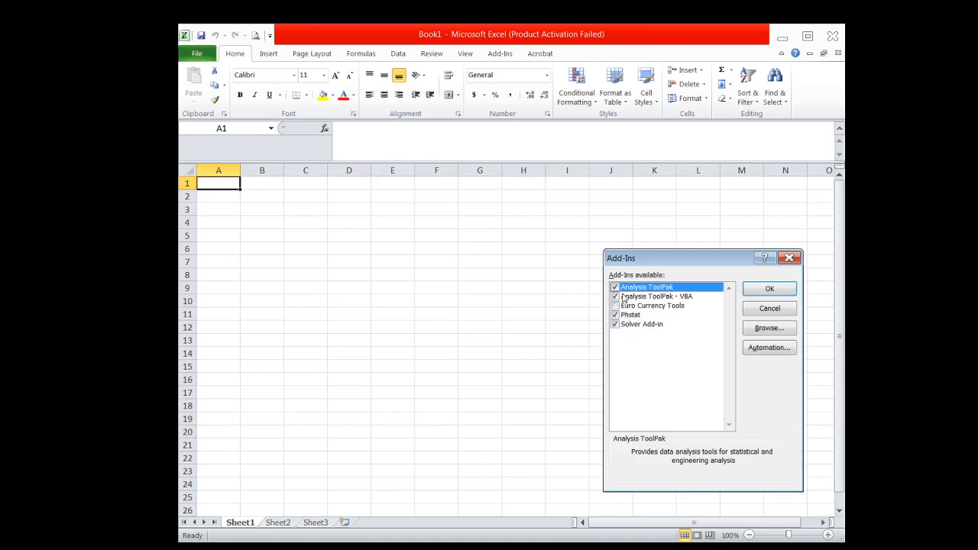
{"action": "left_click", "coordinate": [655, 297]}
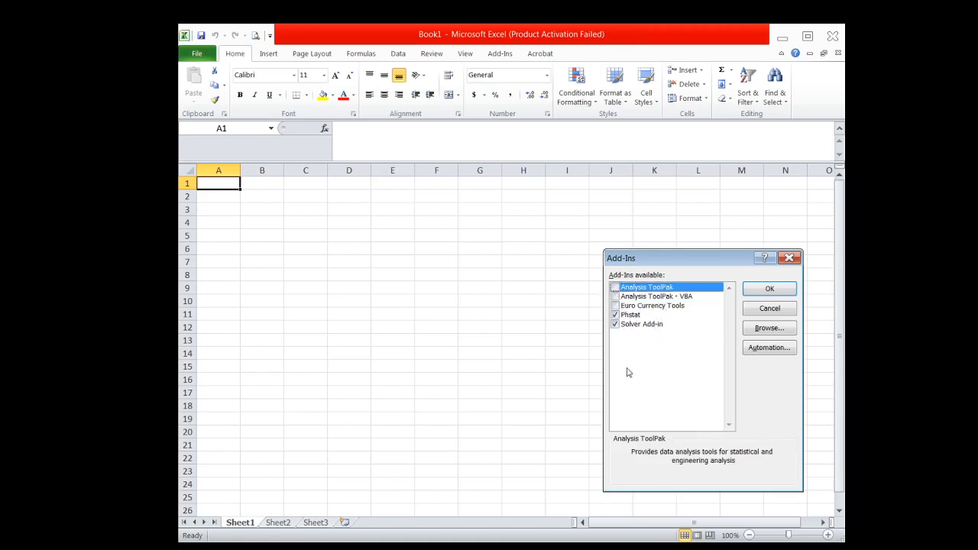
{"action": "mouse_move", "coordinate": [741, 329]}
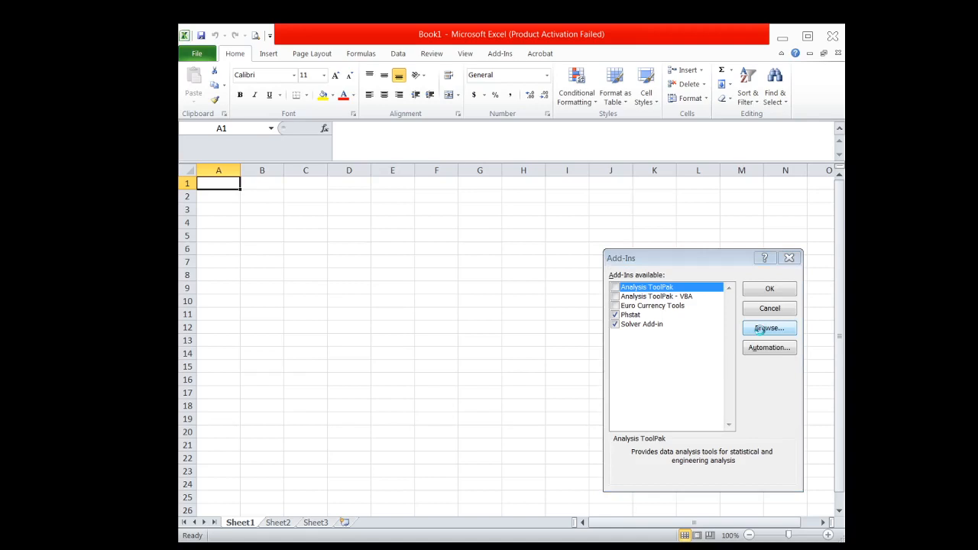
{"action": "left_click", "coordinate": [768, 328]}
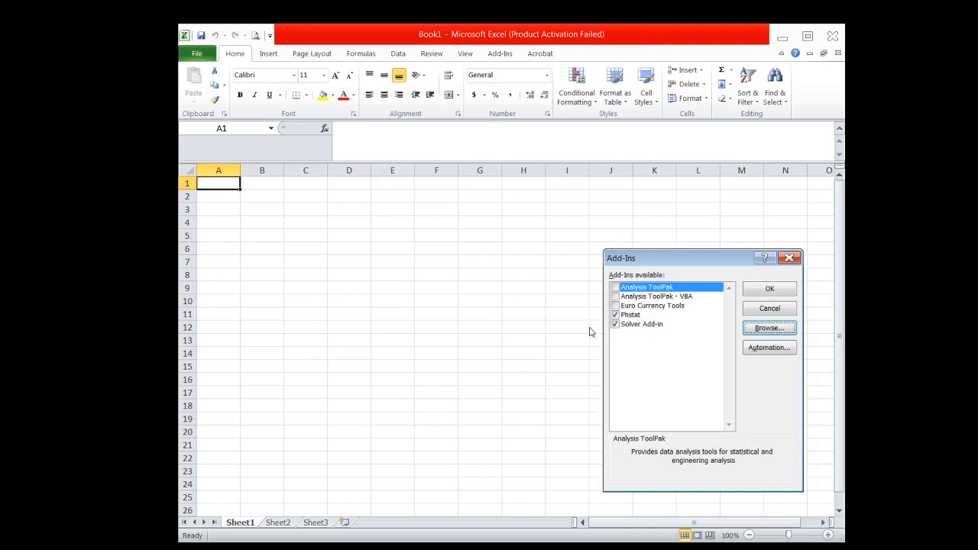
{"action": "left_click", "coordinate": [769, 288]}
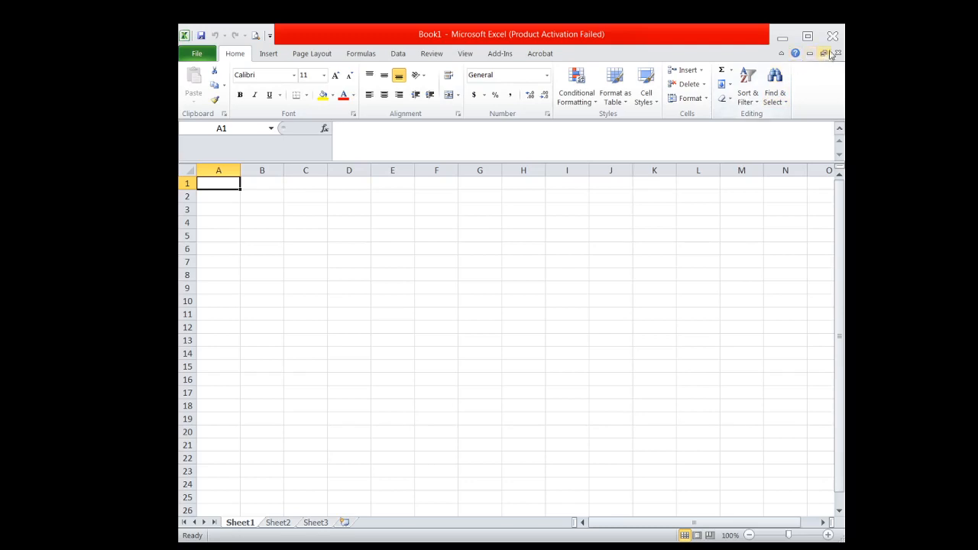
{"action": "mouse_move", "coordinate": [833, 36]}
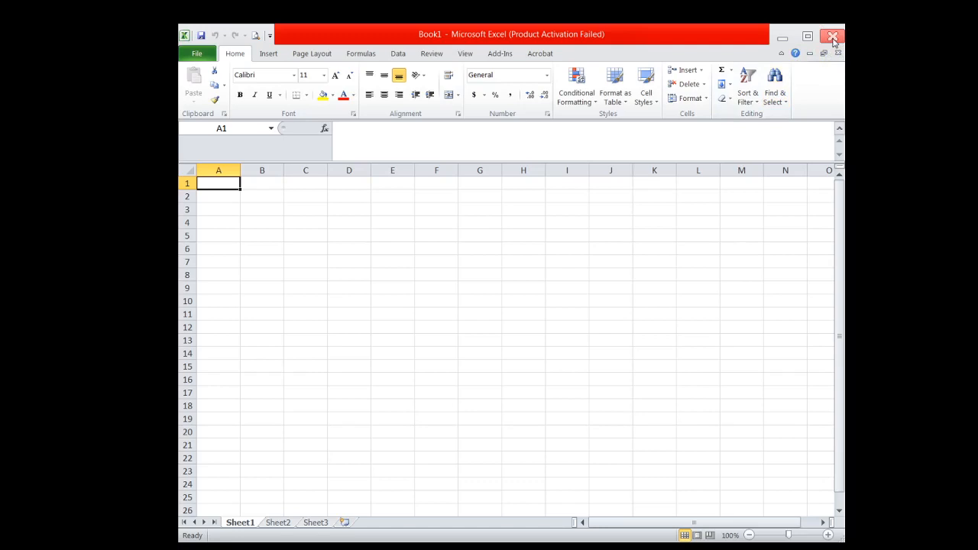
{"action": "mouse_move", "coordinate": [539, 53]}
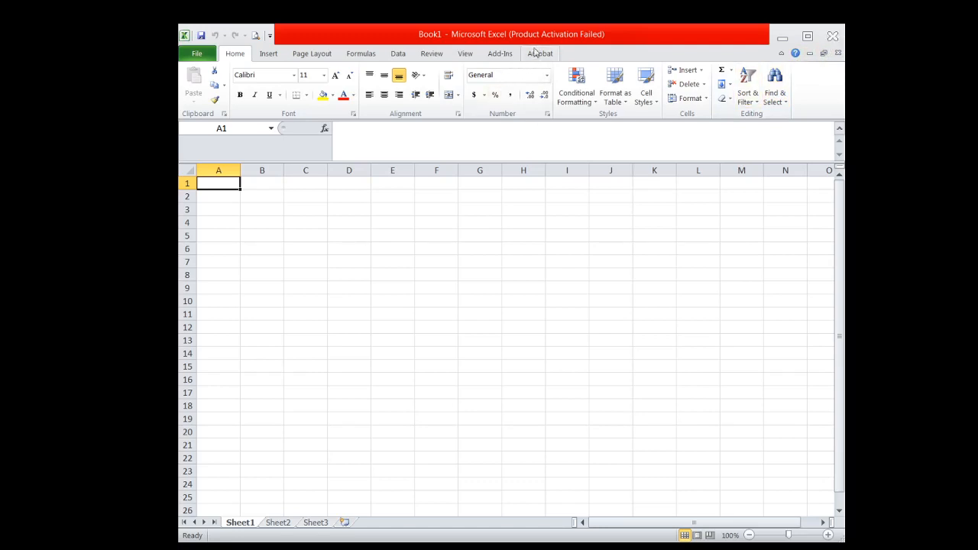
{"action": "mouse_move", "coordinate": [506, 64]}
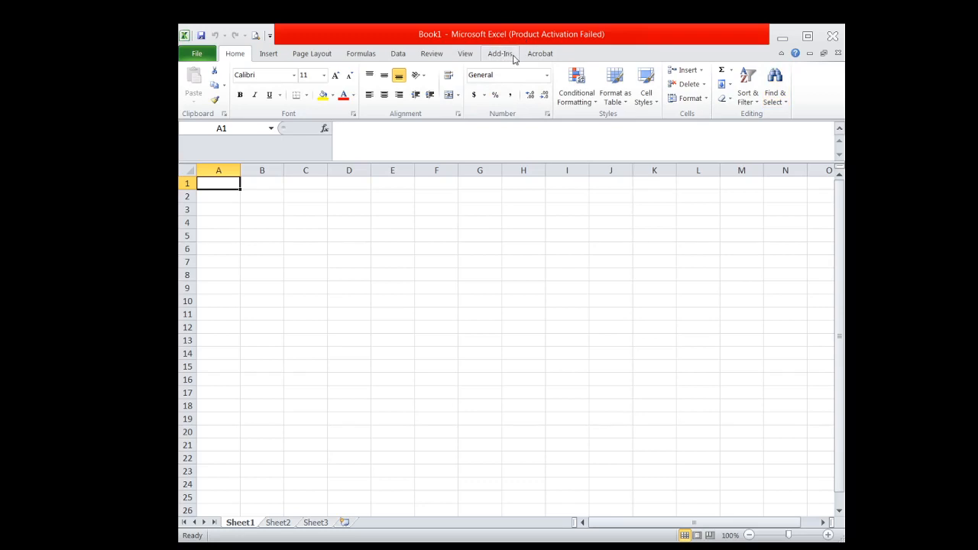
{"action": "mouse_move", "coordinate": [479, 59]}
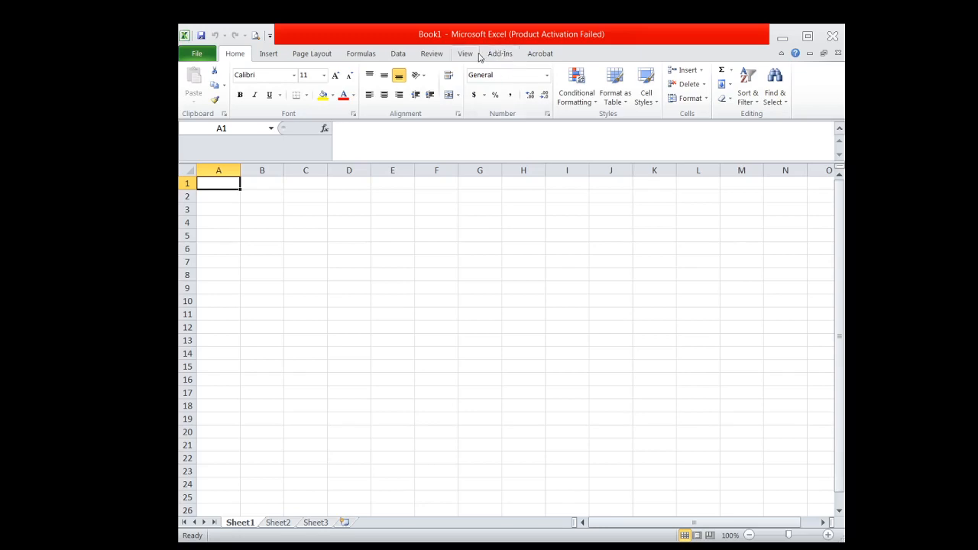
{"action": "mouse_move", "coordinate": [495, 60]}
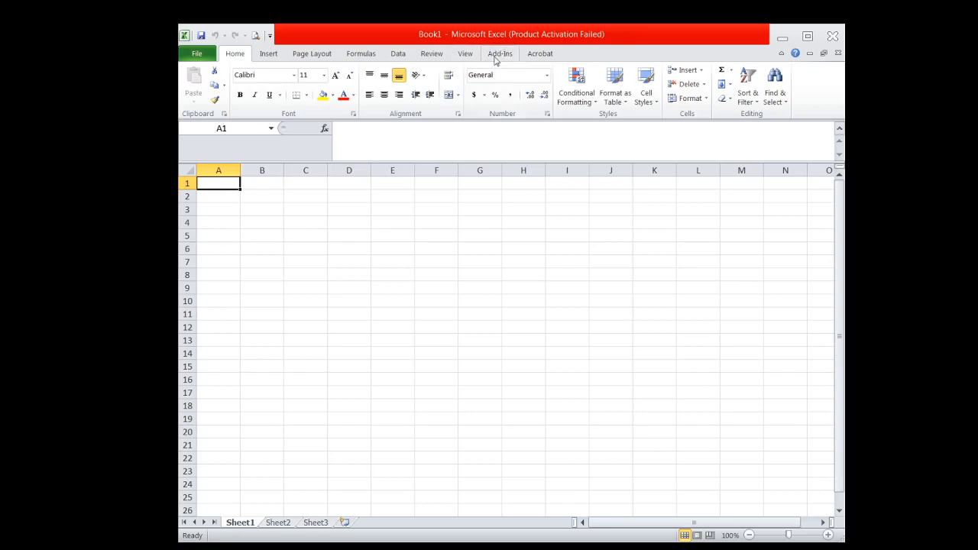